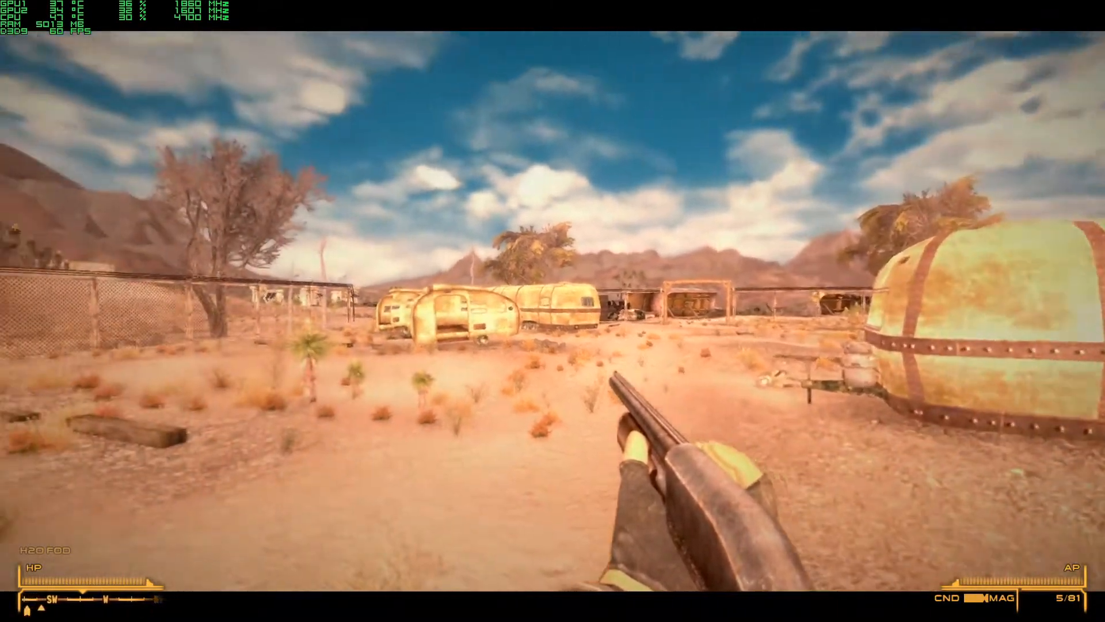
{"action": "mouse_move", "coordinate": [552, 311]}
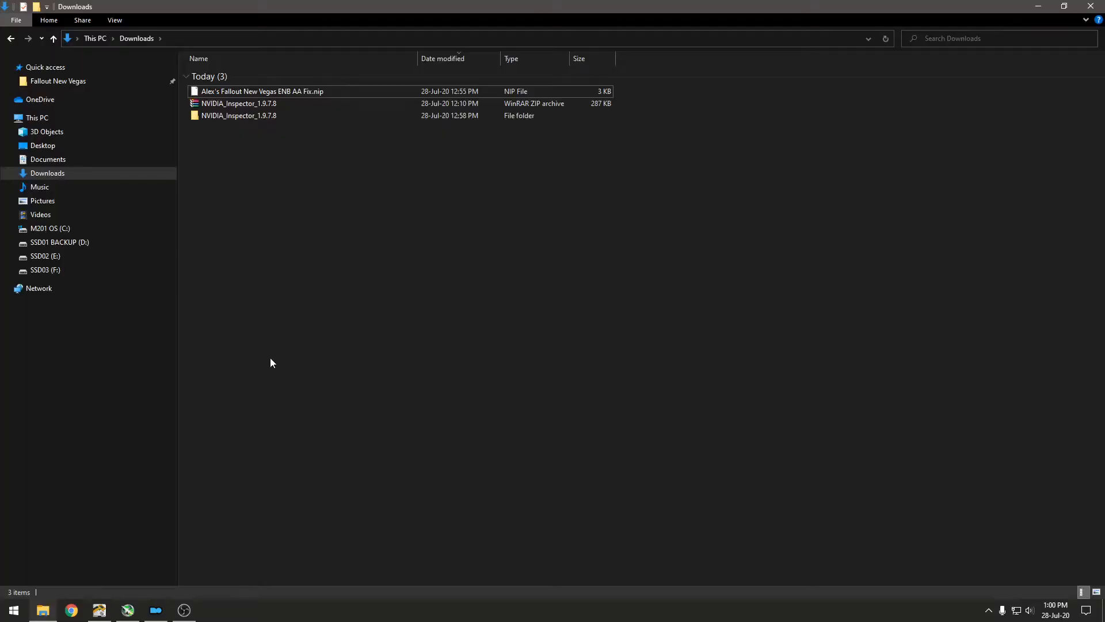
- Open the NVIDIA_Inspector_1.9.7.8 folder in Downloads and select nvidiaProfileInspector
{"action": "left_click", "coordinate": [238, 115]}
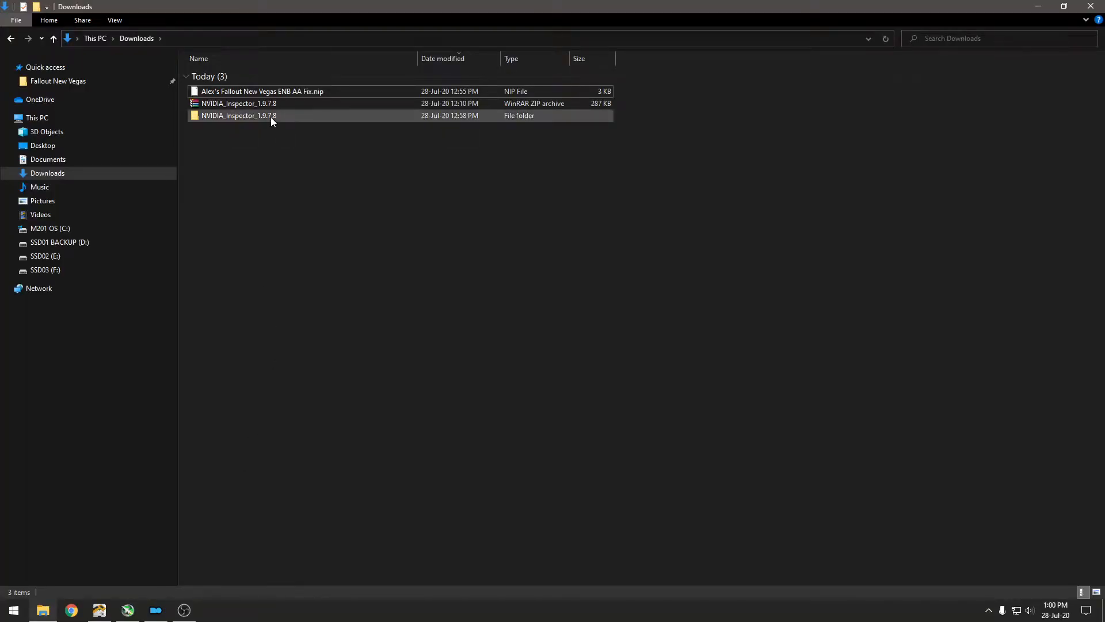
{"action": "left_click", "coordinate": [238, 115]}
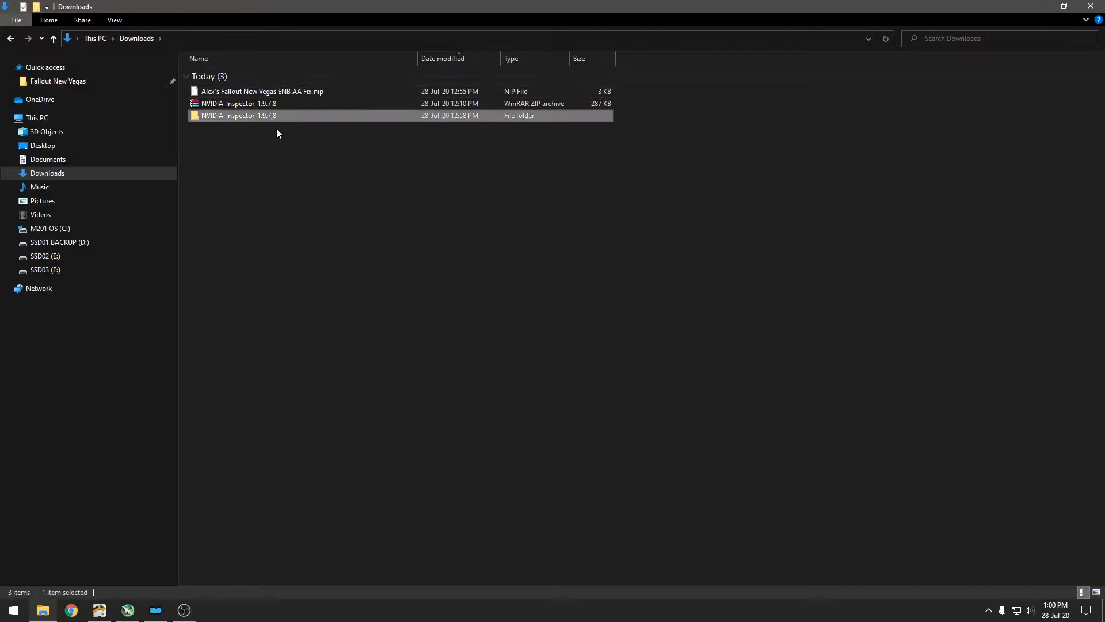
{"action": "left_click", "coordinate": [261, 91]}
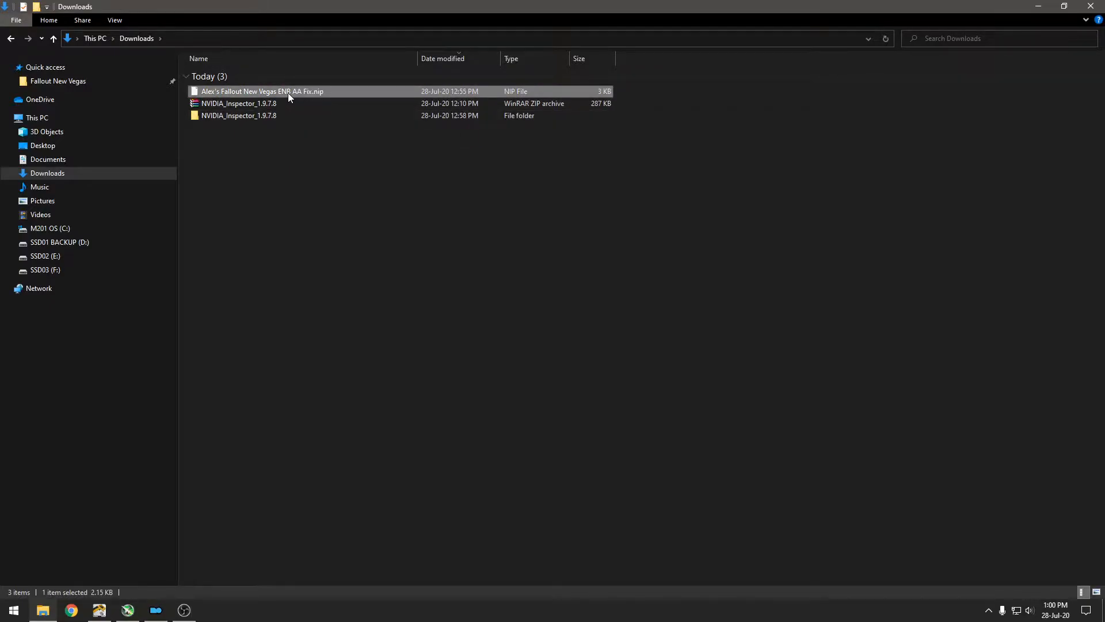
{"action": "left_click", "coordinate": [247, 115]}
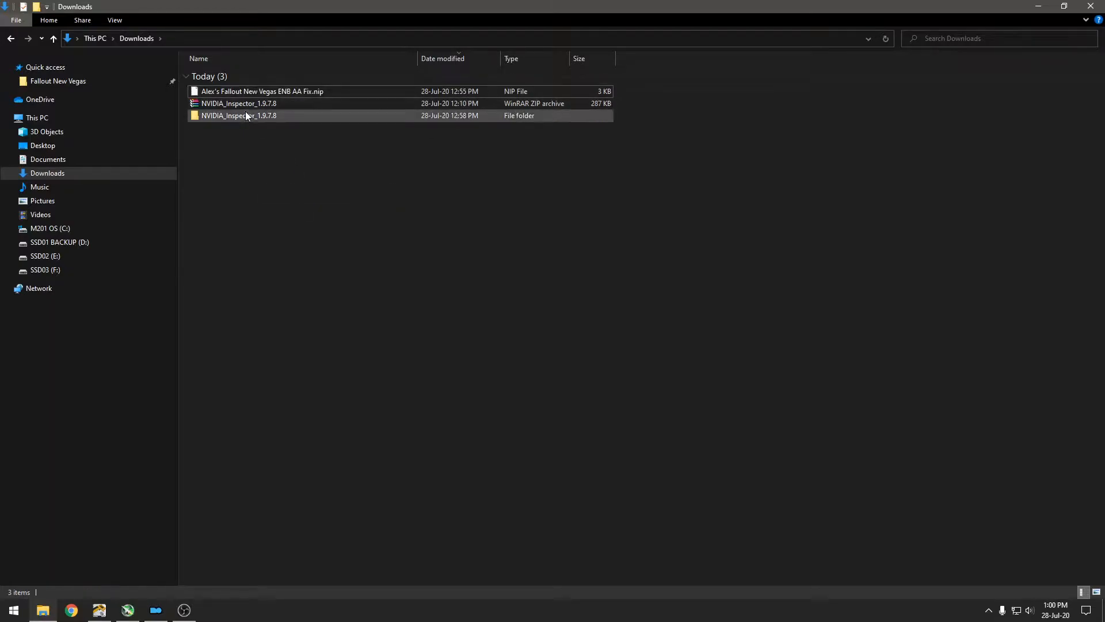
{"action": "double_click", "coordinate": [239, 115]}
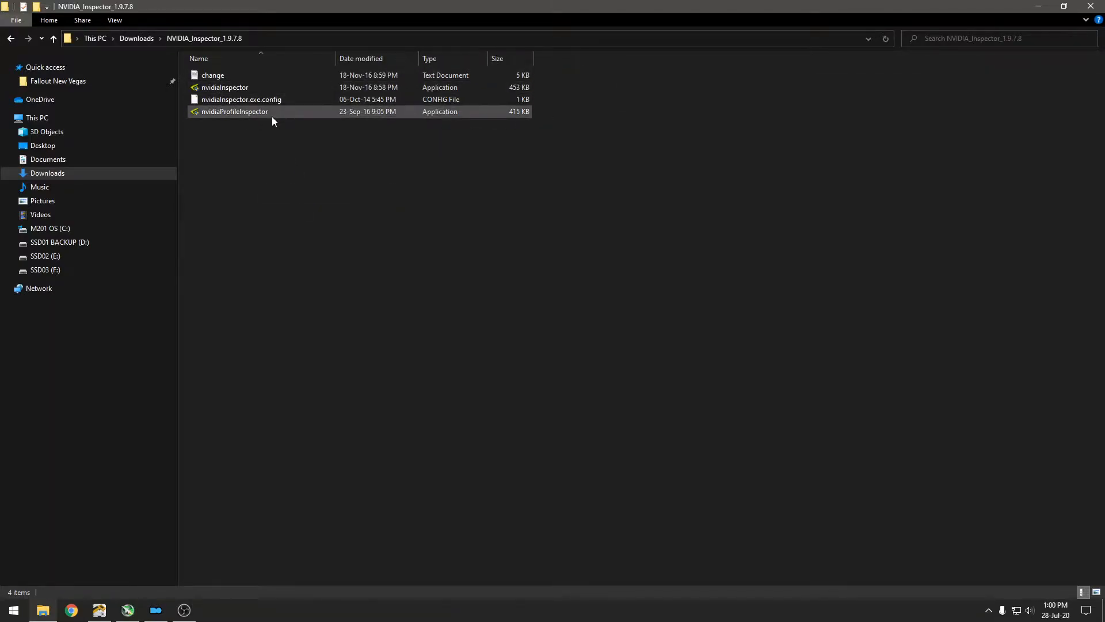
{"action": "left_click", "coordinate": [233, 111]}
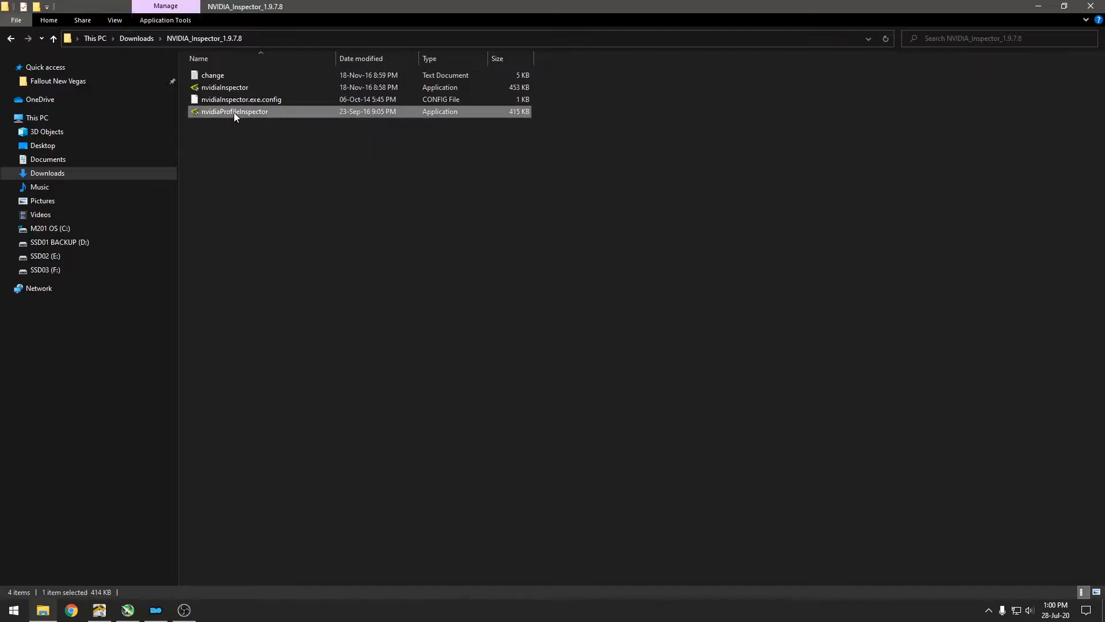
- Launch NVIDIA Profile Inspector maximized and import the Fallout New Vegas ENB AA fix profile
{"action": "double_click", "coordinate": [234, 111]}
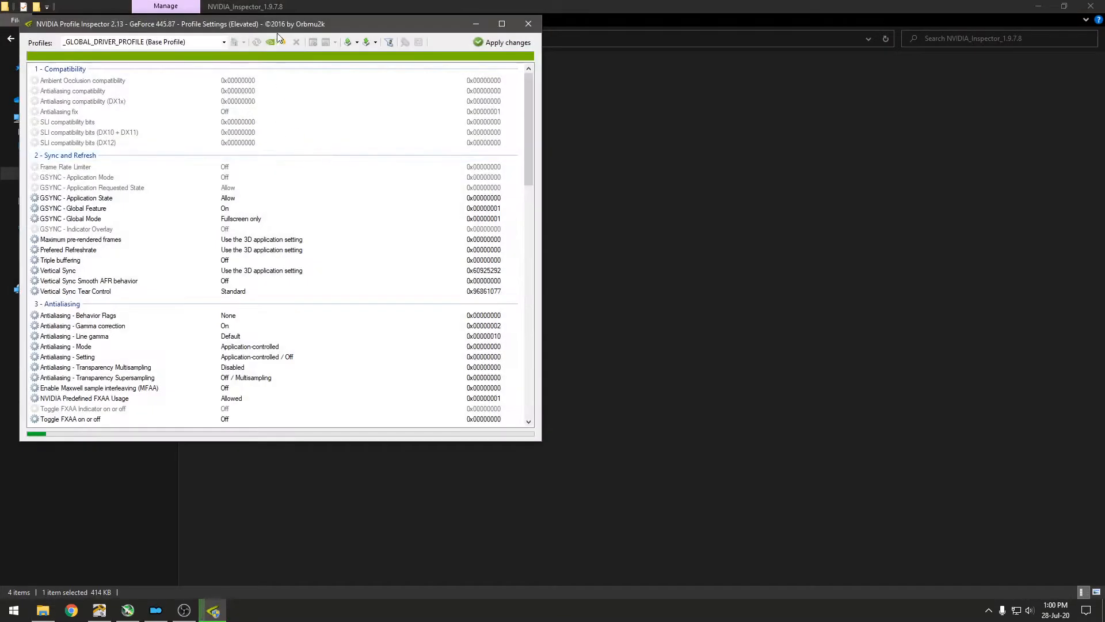
{"action": "left_click", "coordinate": [501, 23]}
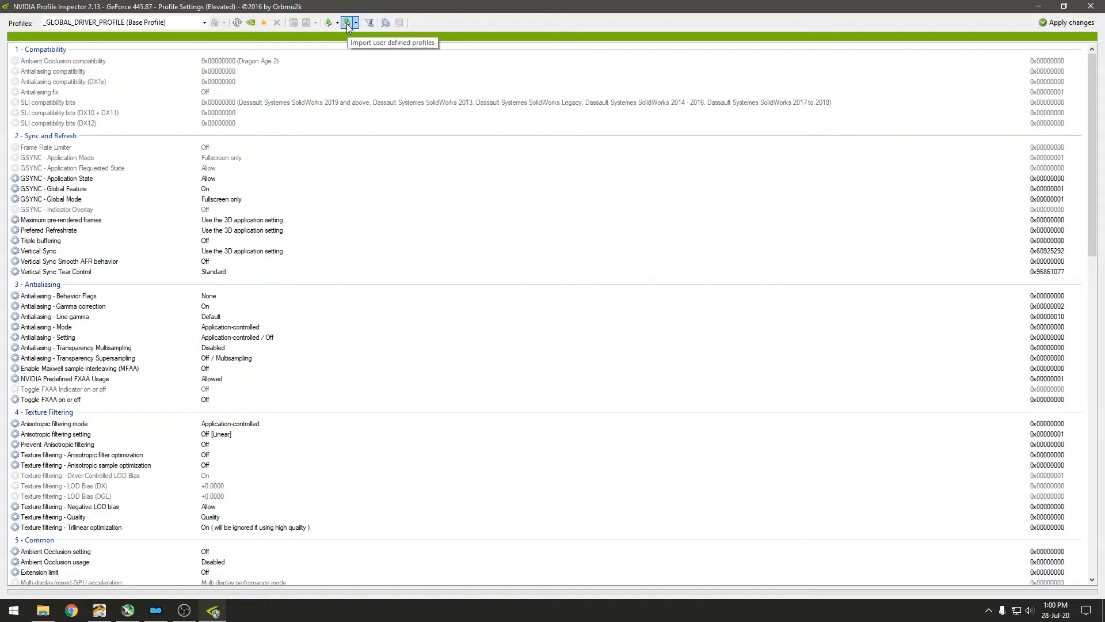
{"action": "left_click", "coordinate": [346, 22]}
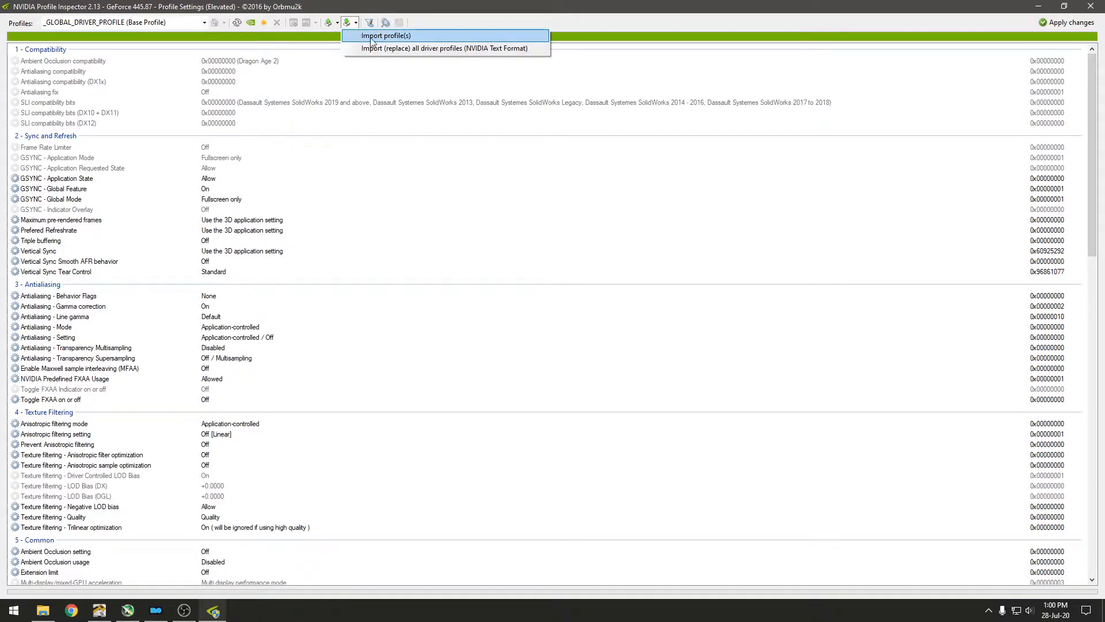
{"action": "left_click", "coordinate": [385, 35]}
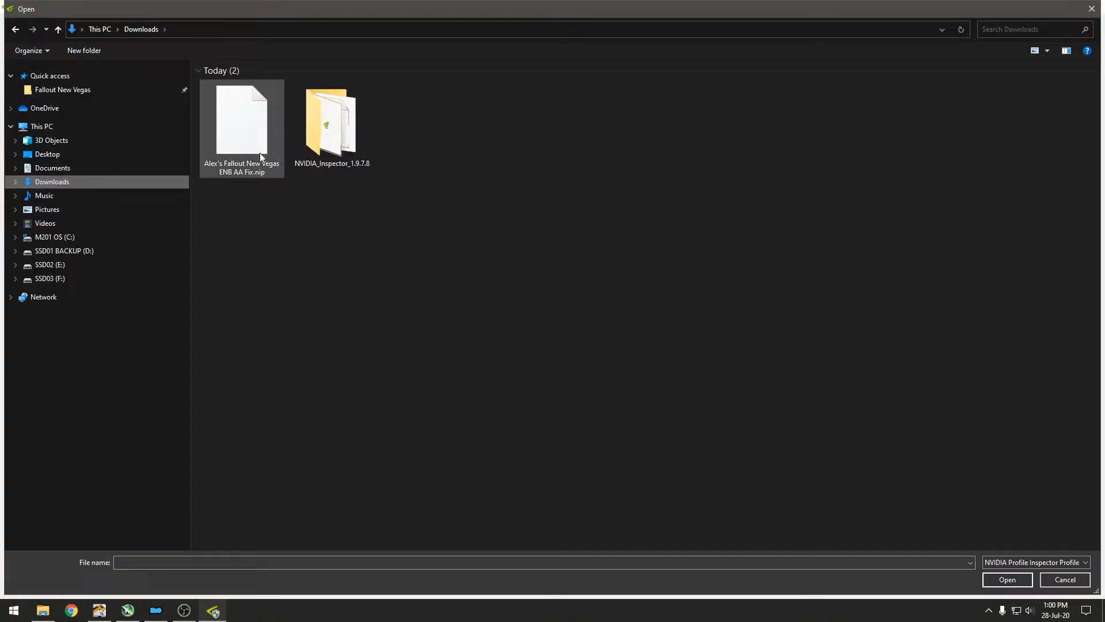
{"action": "left_click", "coordinate": [1006, 579]}
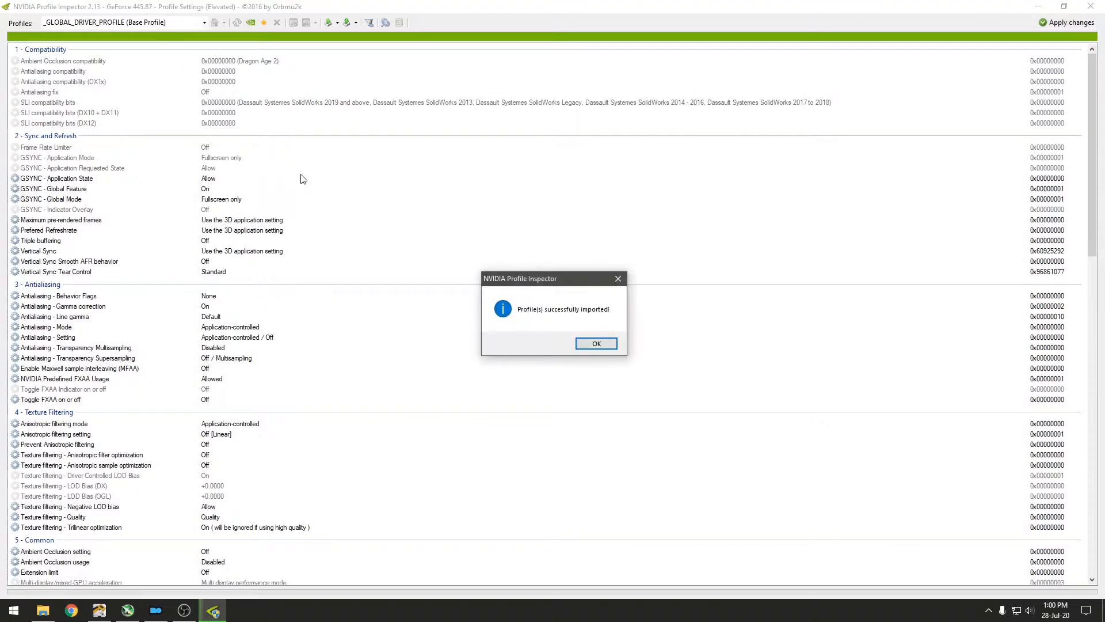
{"action": "left_click", "coordinate": [595, 343]}
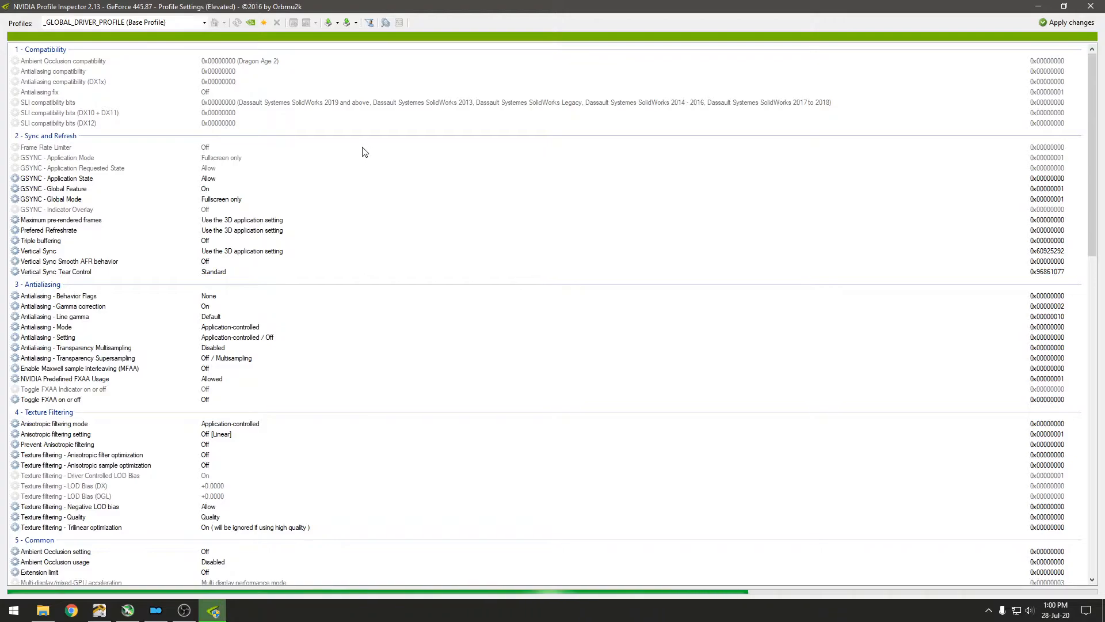
- Apply the Fallout - New Vegas profile changes, then open enblocal.ini from the game folder
{"action": "left_click", "coordinate": [127, 22]}
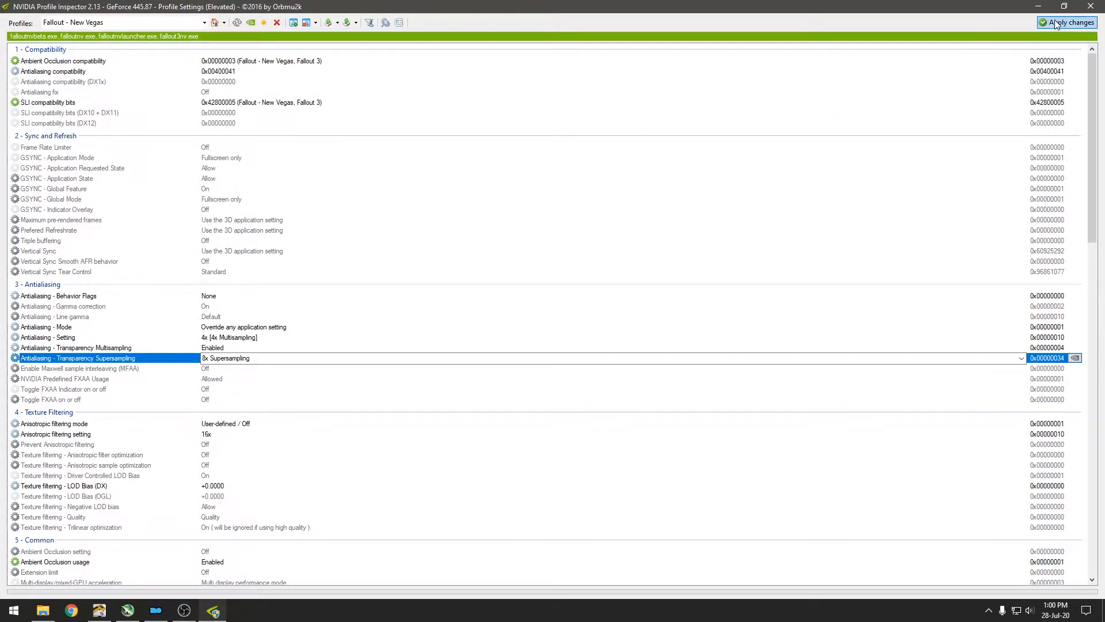
{"action": "left_click", "coordinate": [1066, 22]}
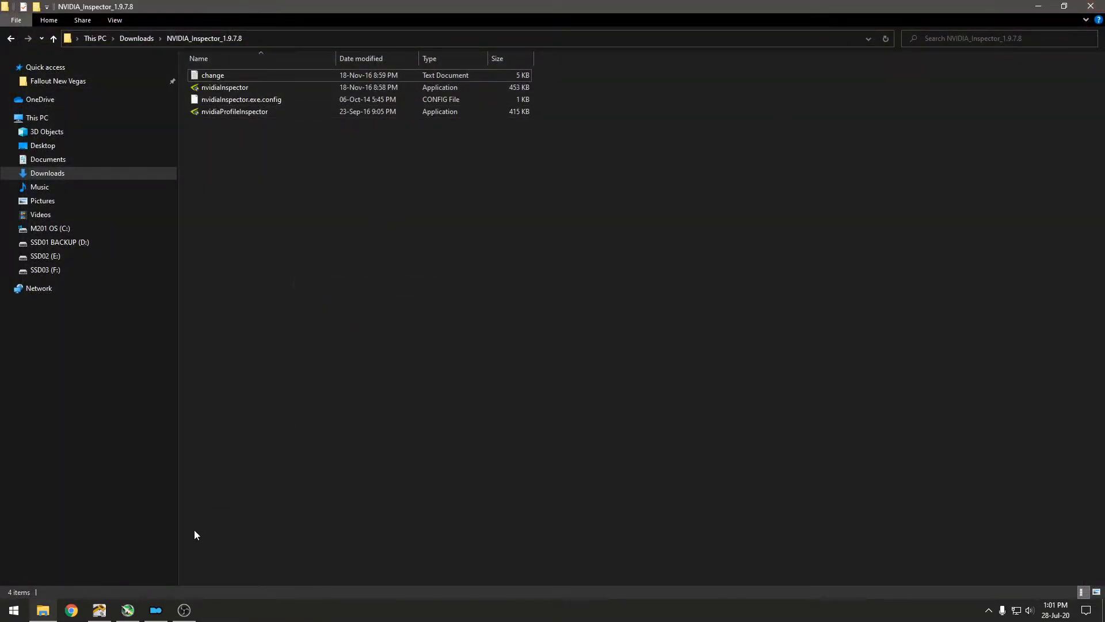
{"action": "left_click", "coordinate": [57, 81]}
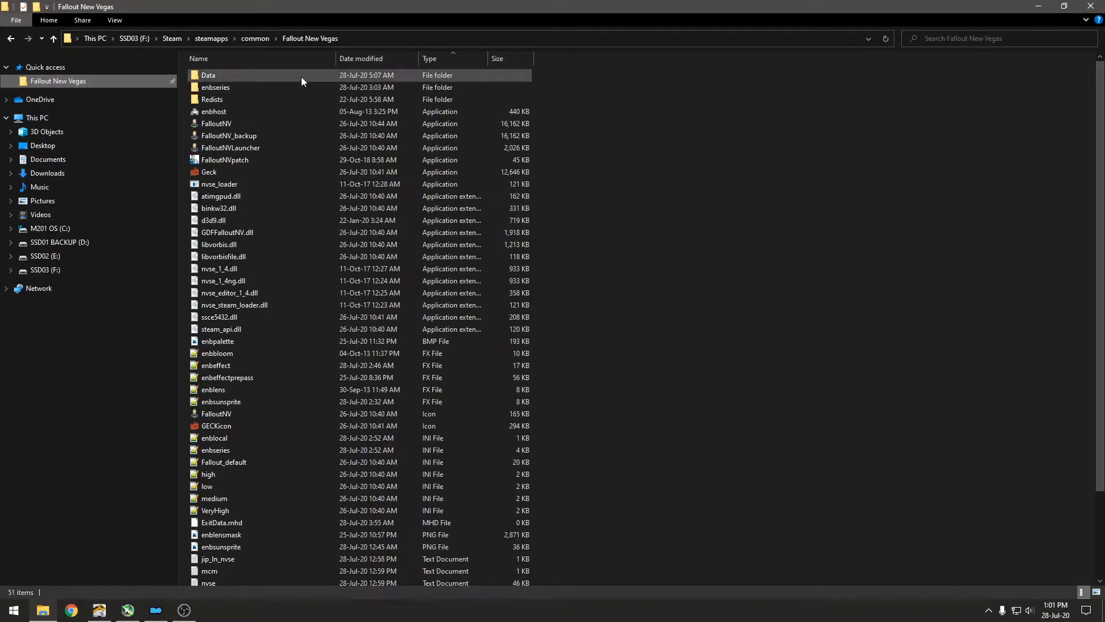
{"action": "scroll", "scroll_direction": "down", "scroll_amount": 3}
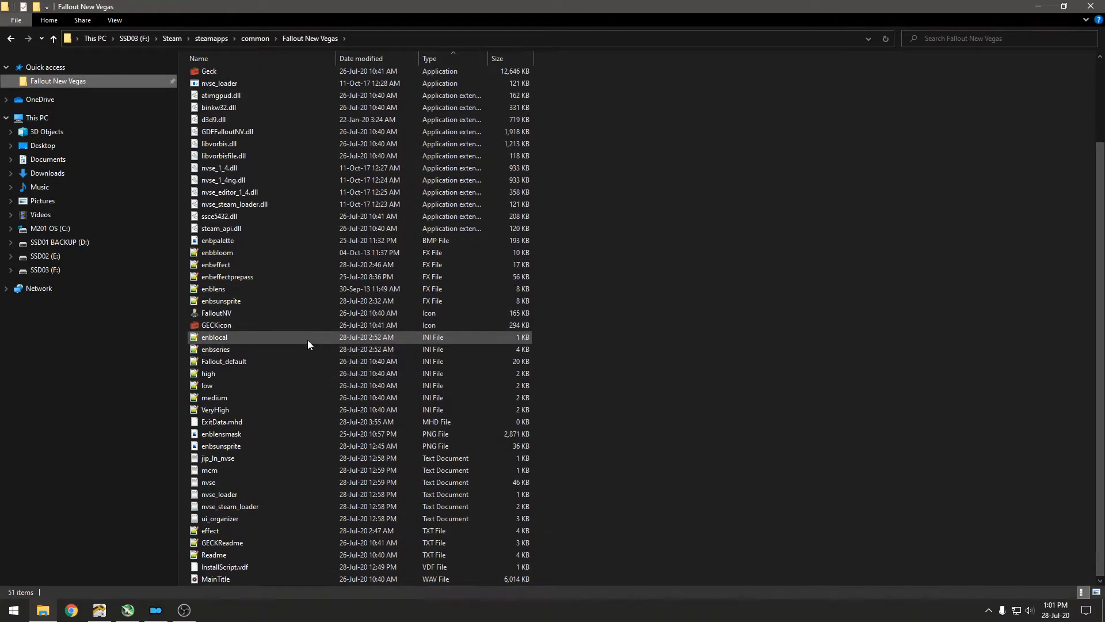
{"action": "double_click", "coordinate": [213, 336]}
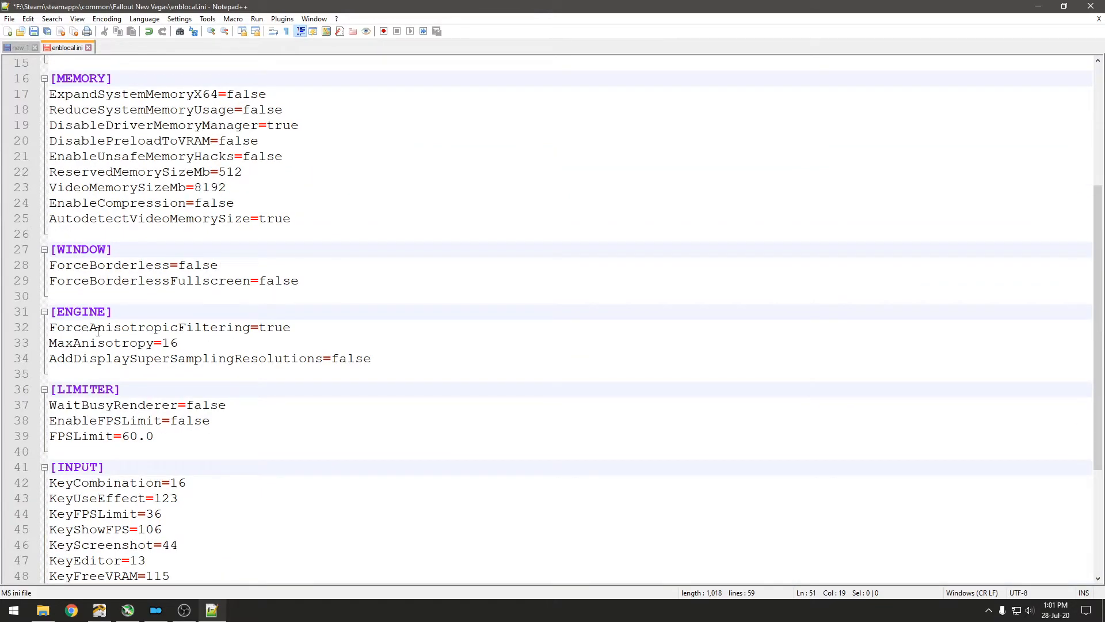
- Set MaxAnisotropy to 0 in enblocal.ini, close it, and launch the game with NVSE
{"action": "double_click", "coordinate": [273, 327]}
{"action": "type", "text": "fals"}
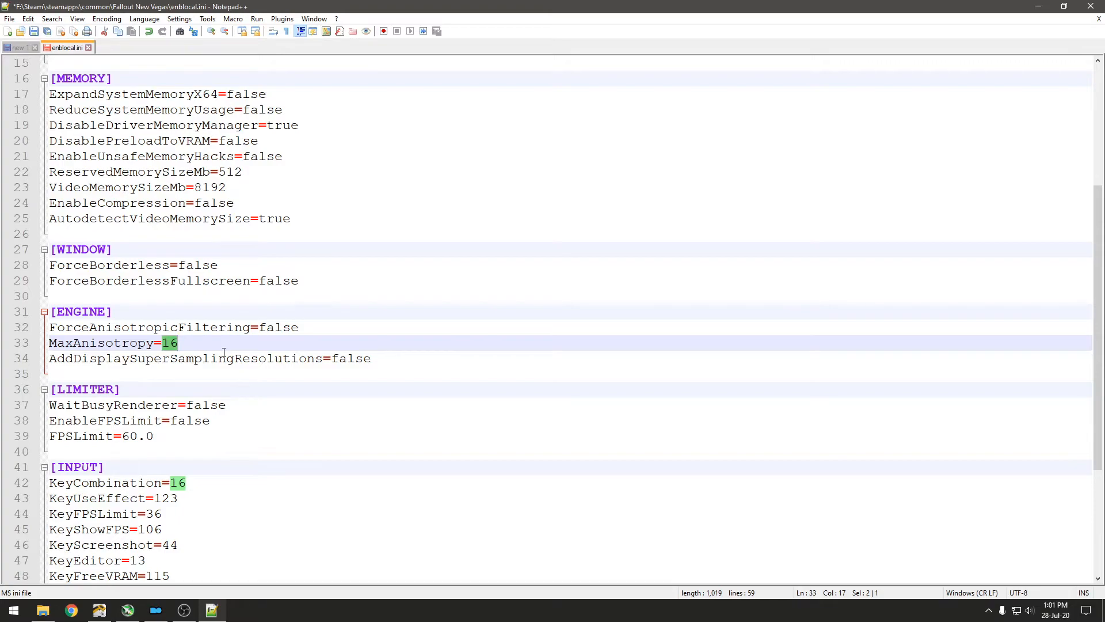
{"action": "type", "text": "0"}
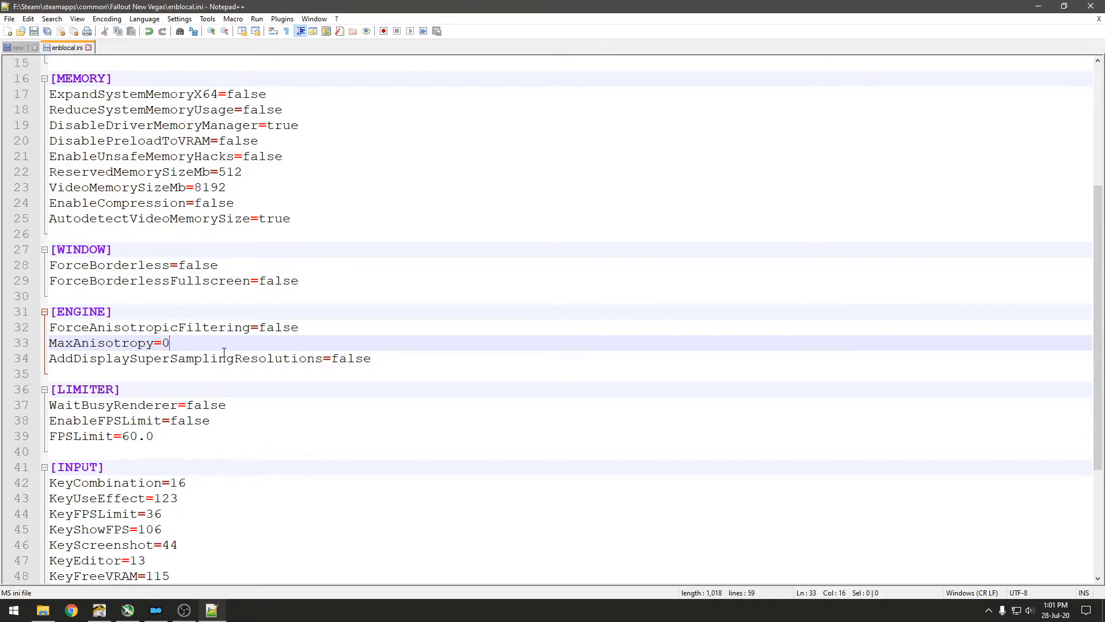
{"action": "left_click", "coordinate": [156, 610]}
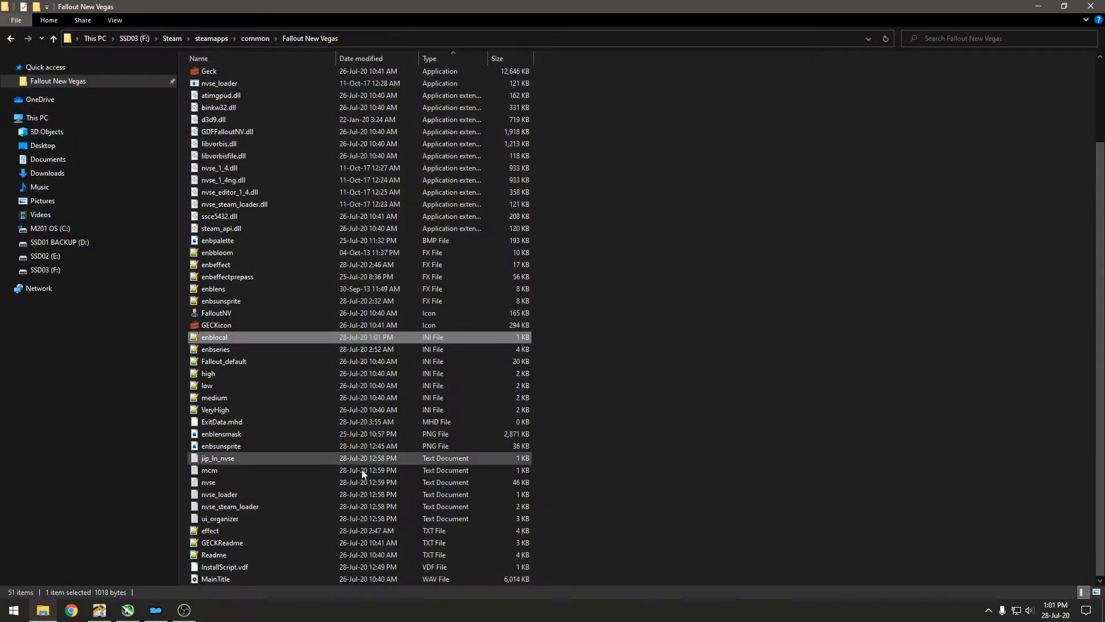
{"action": "left_click", "coordinate": [155, 610]}
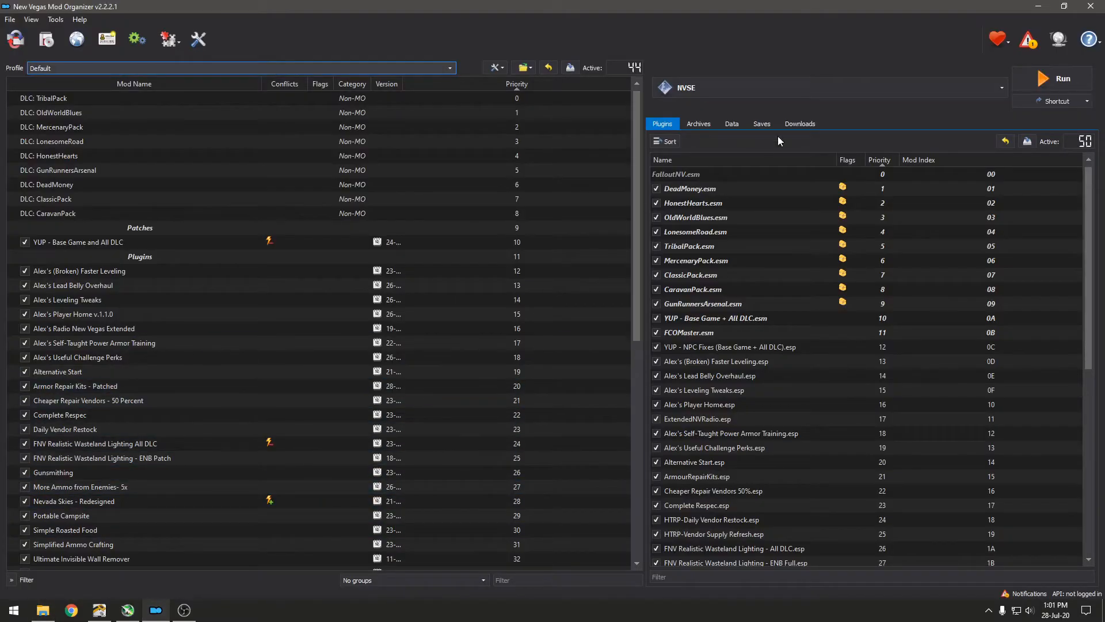
{"action": "mouse_move", "coordinate": [1050, 79]}
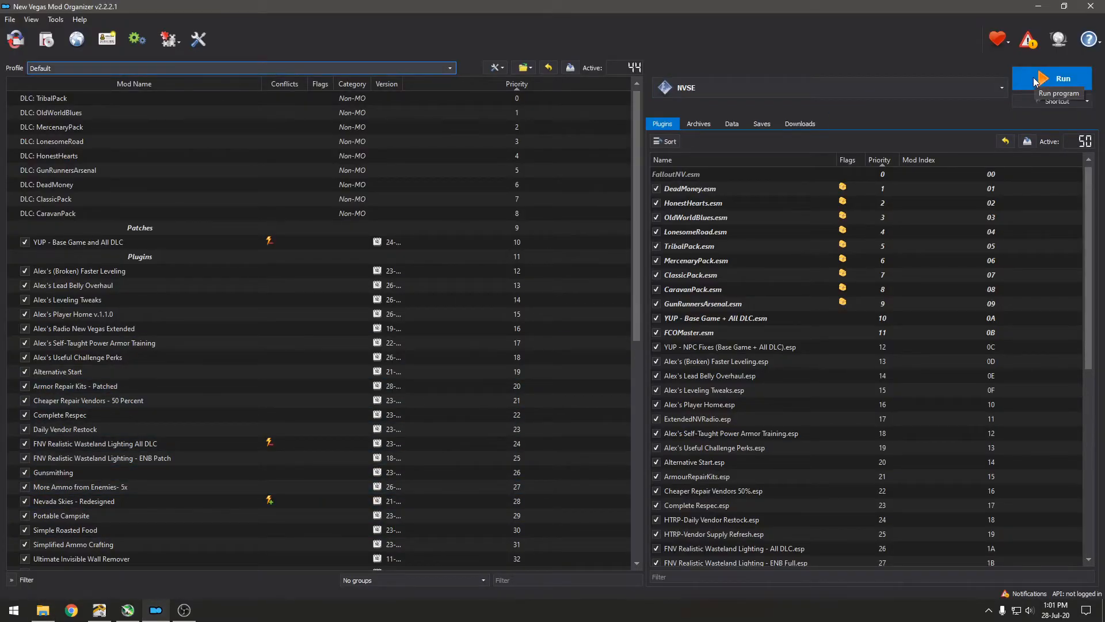
{"action": "left_click", "coordinate": [1052, 78]}
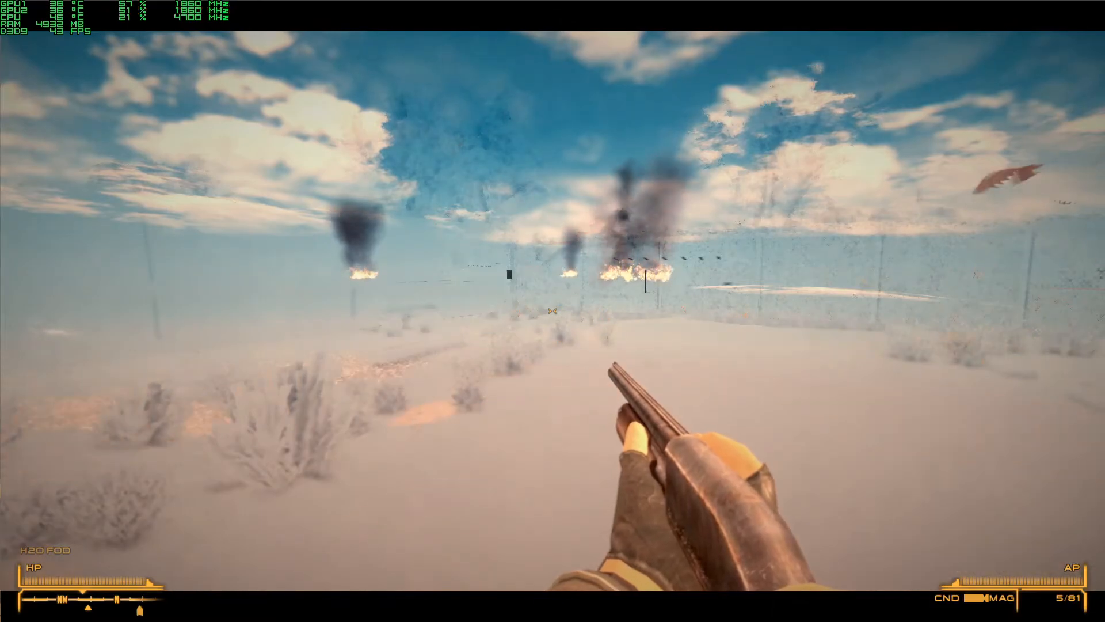